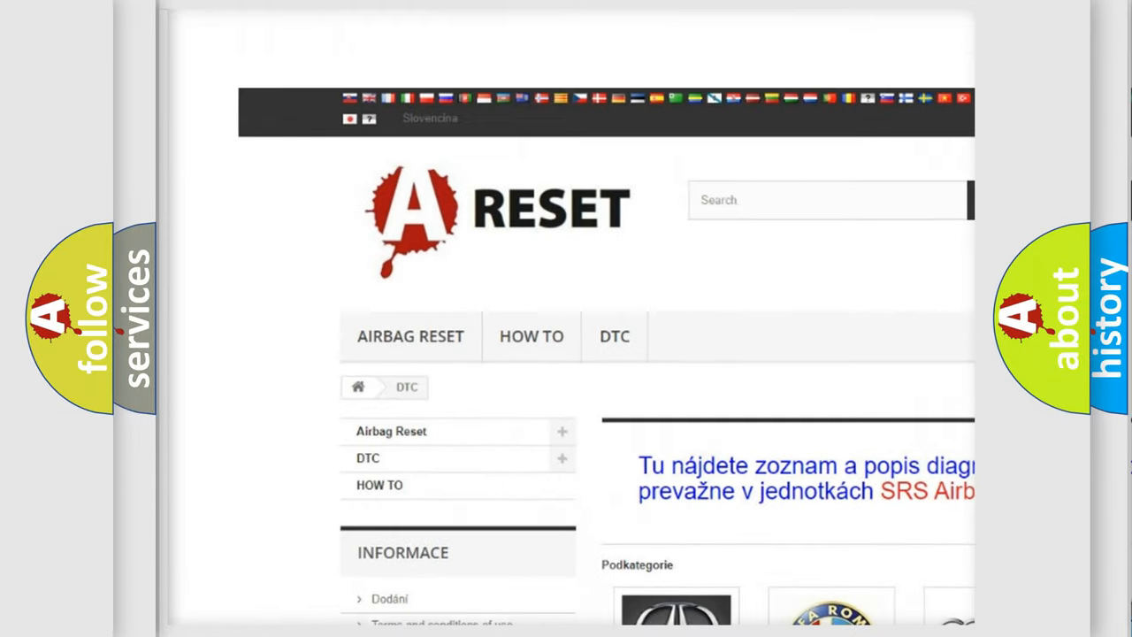
Open TOYOTA DTC from the car brands list and browse its airbag trouble codes
scroll(down, 3)
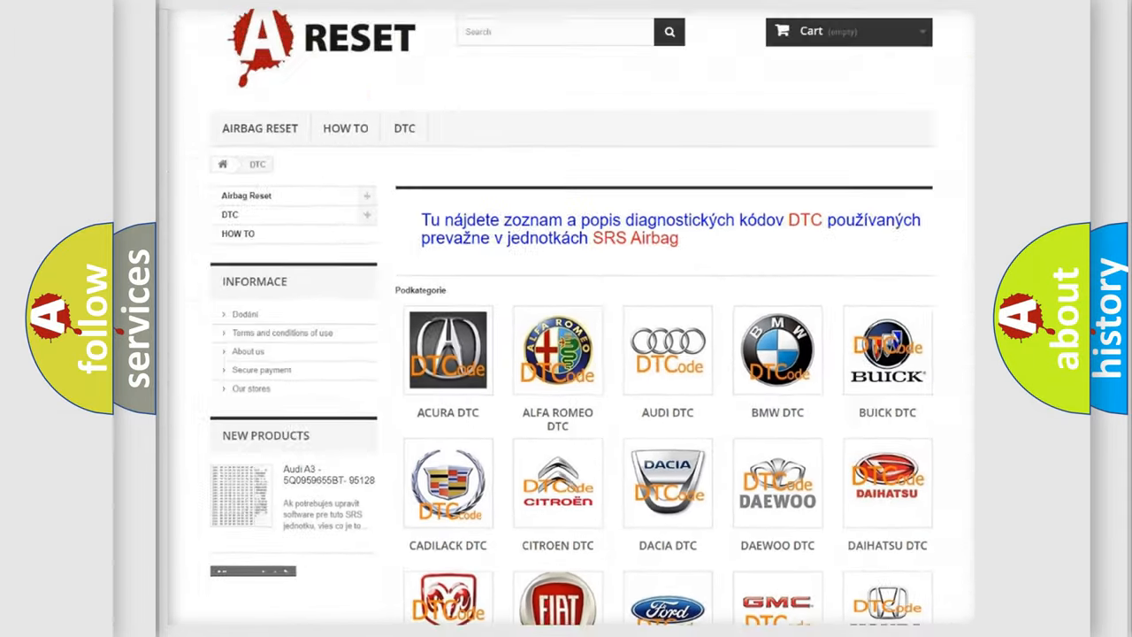
scroll(down, 3)
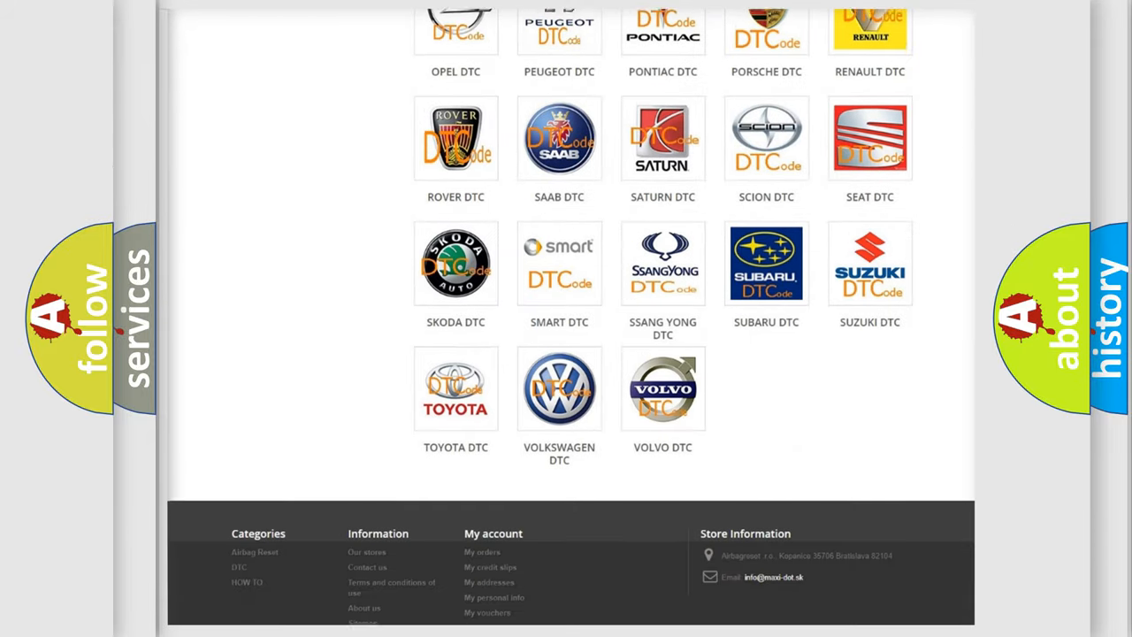
scroll(down, 3)
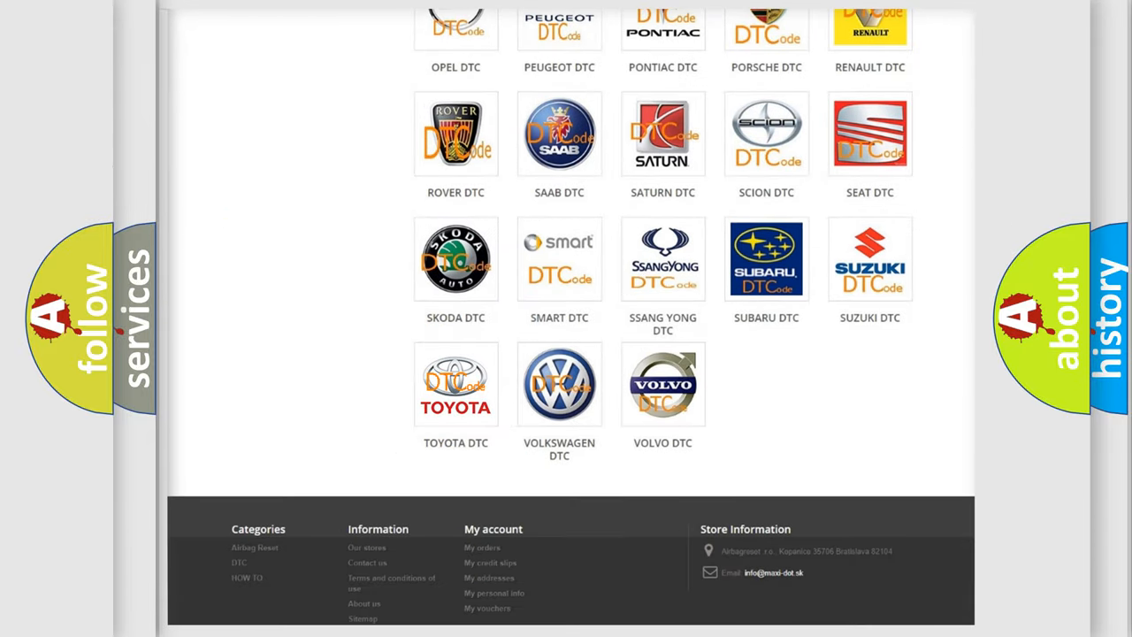
click(456, 384)
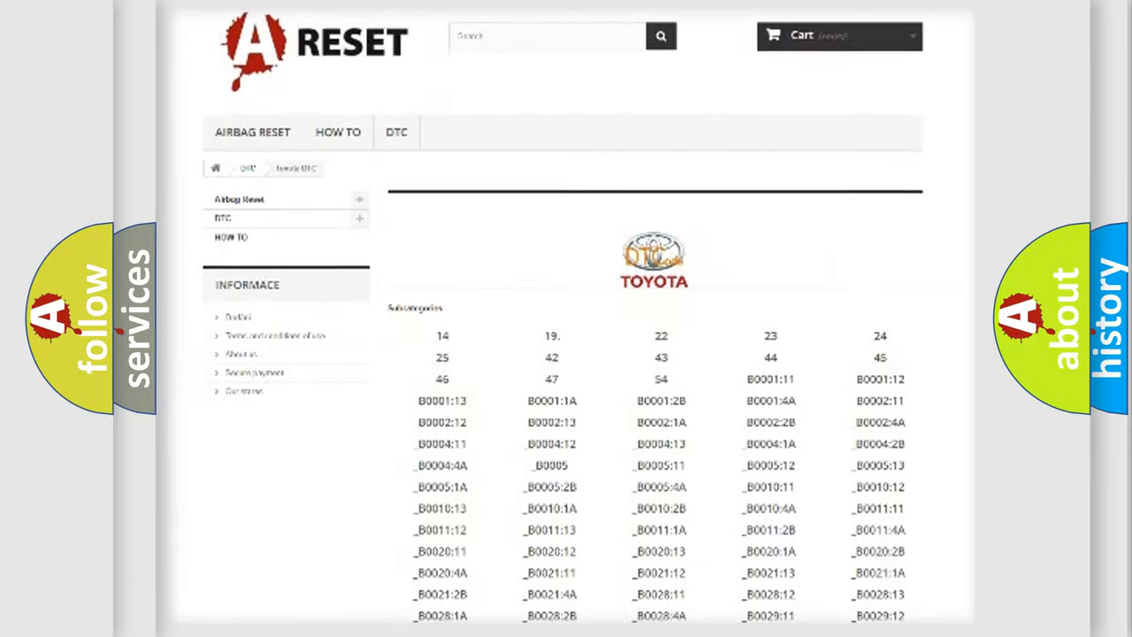
scroll(down, 3)
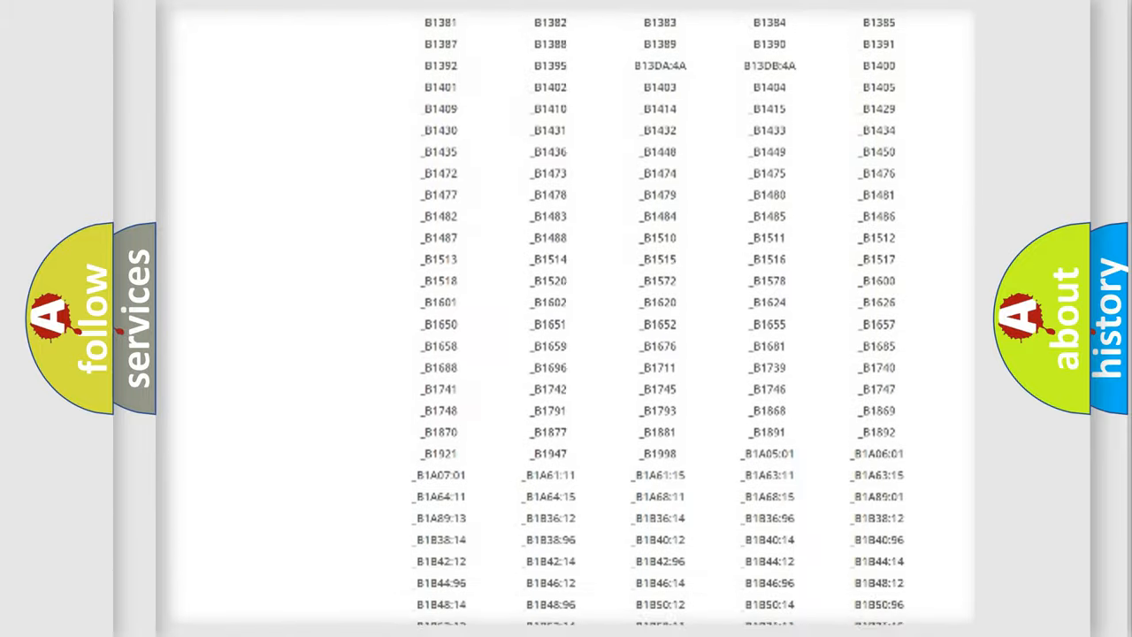
scroll(up, 3)
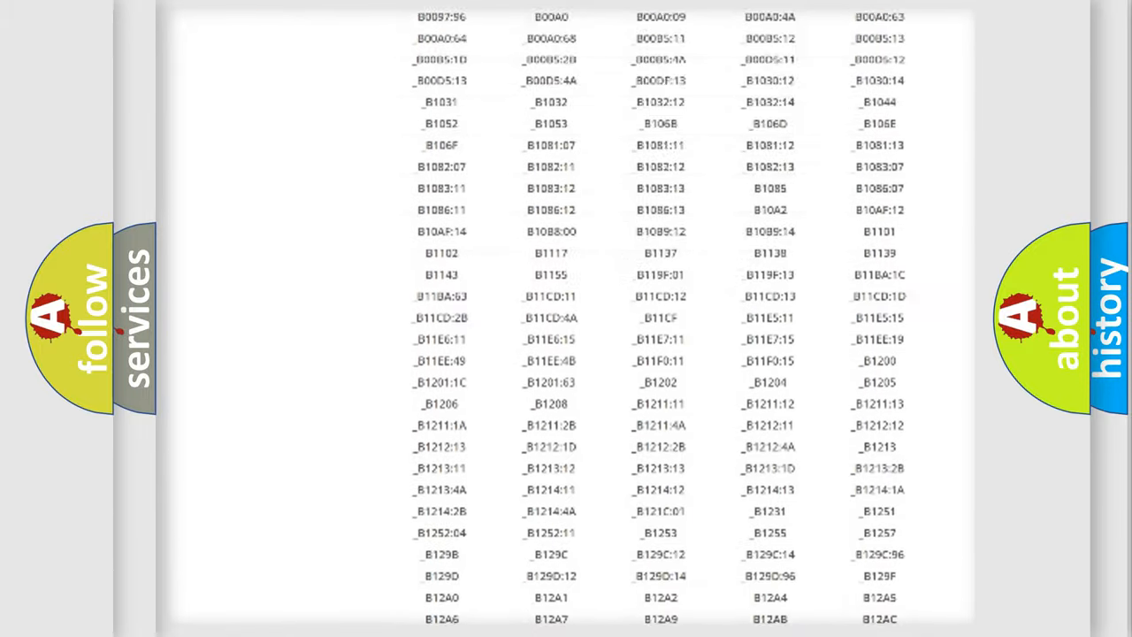